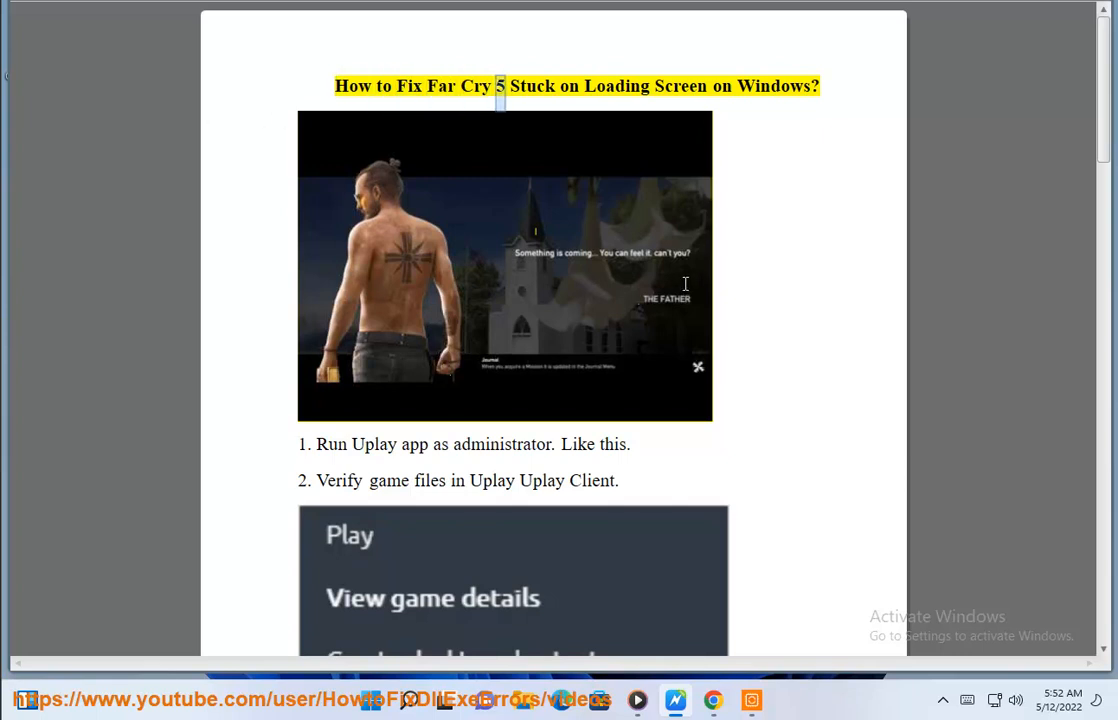
# Run the BlackDesert launcher shortcut as administrator and answer the UAC permission prompt
pyautogui.doubleClick(776, 86)
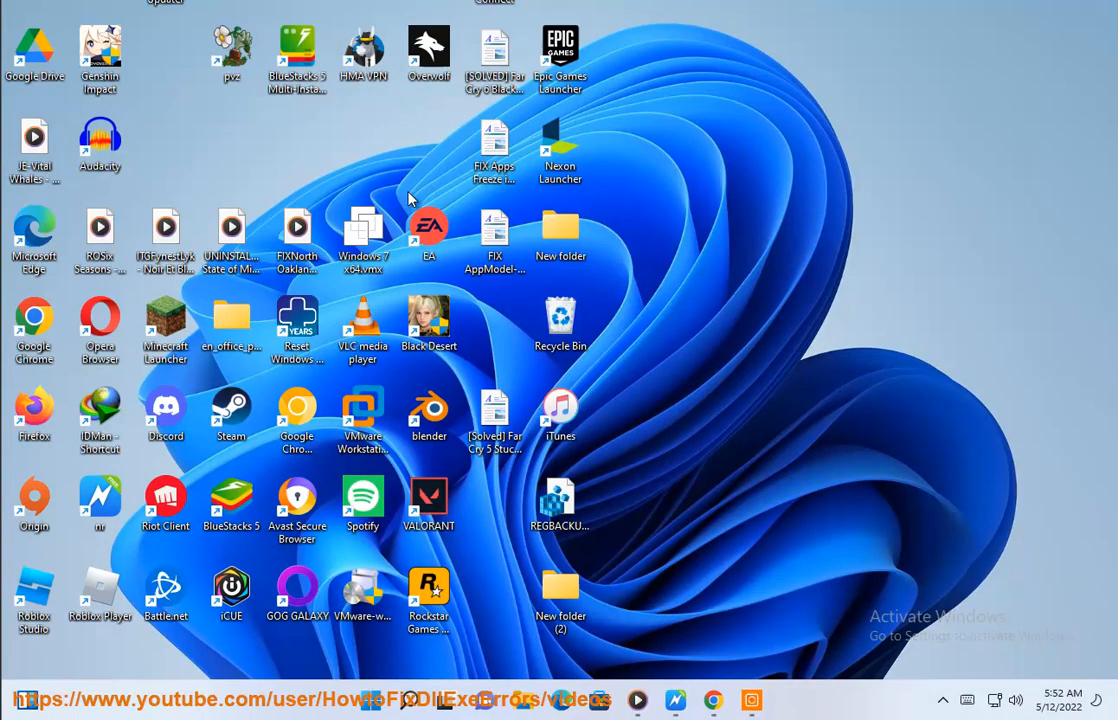
pyautogui.rightClick(428, 408)
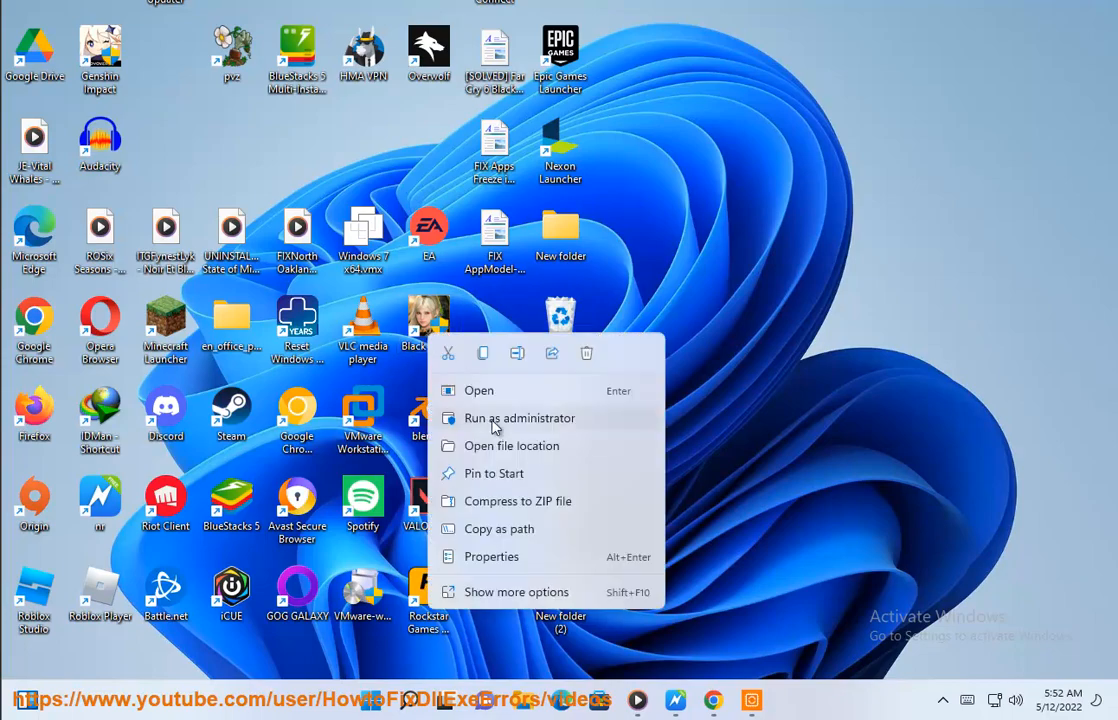
pyautogui.click(520, 418)
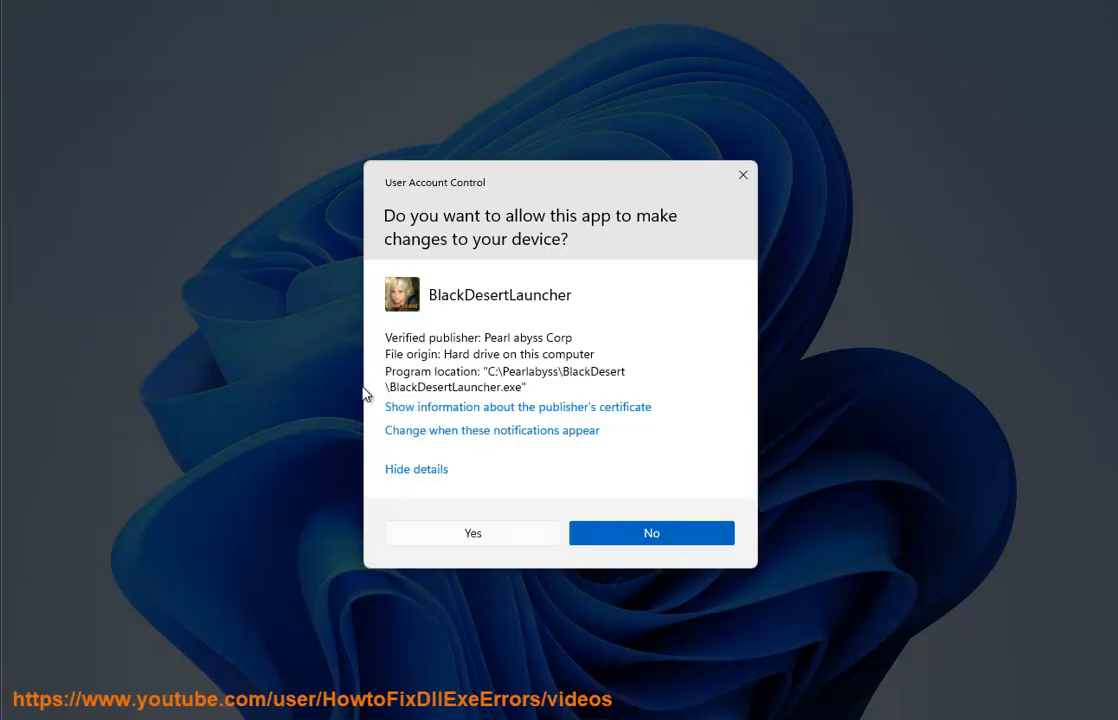
pyautogui.click(652, 532)
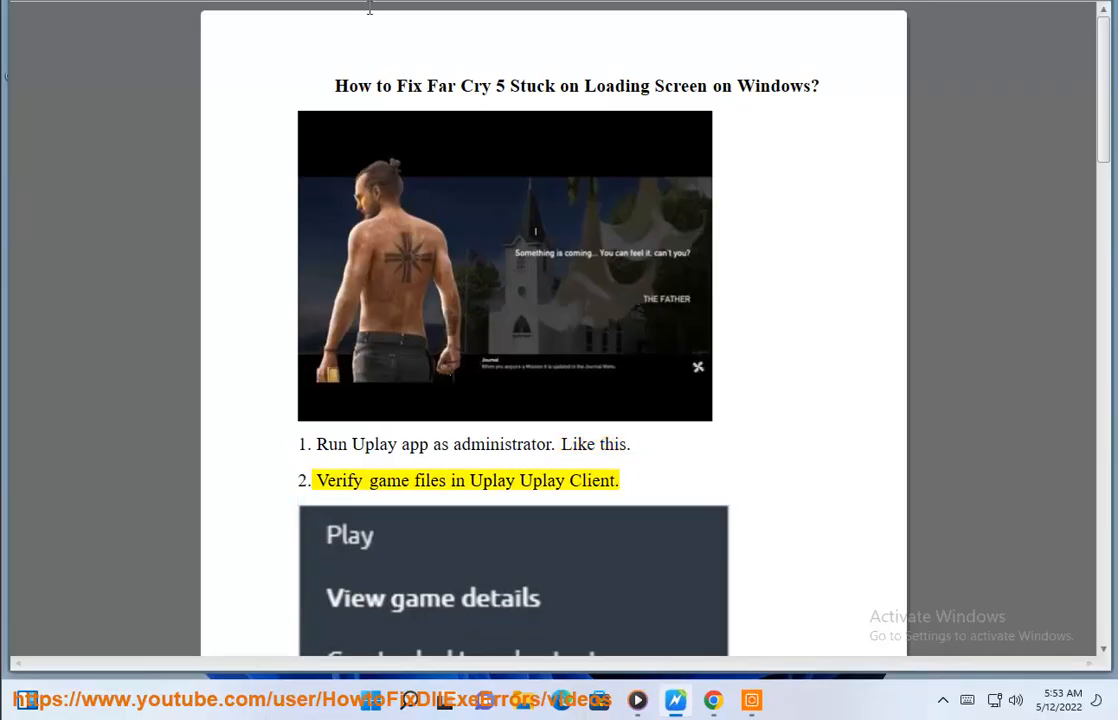
# Scroll the guide down to step 3 on updating drivers
pyautogui.scroll(-3)
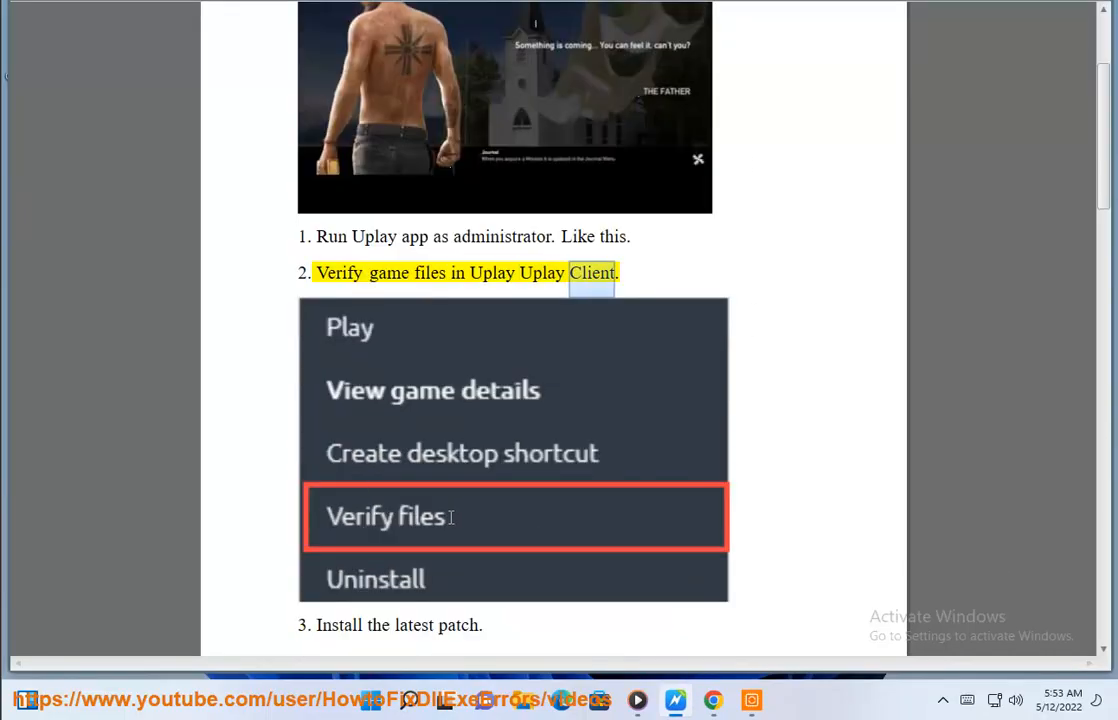
pyautogui.scroll(-3)
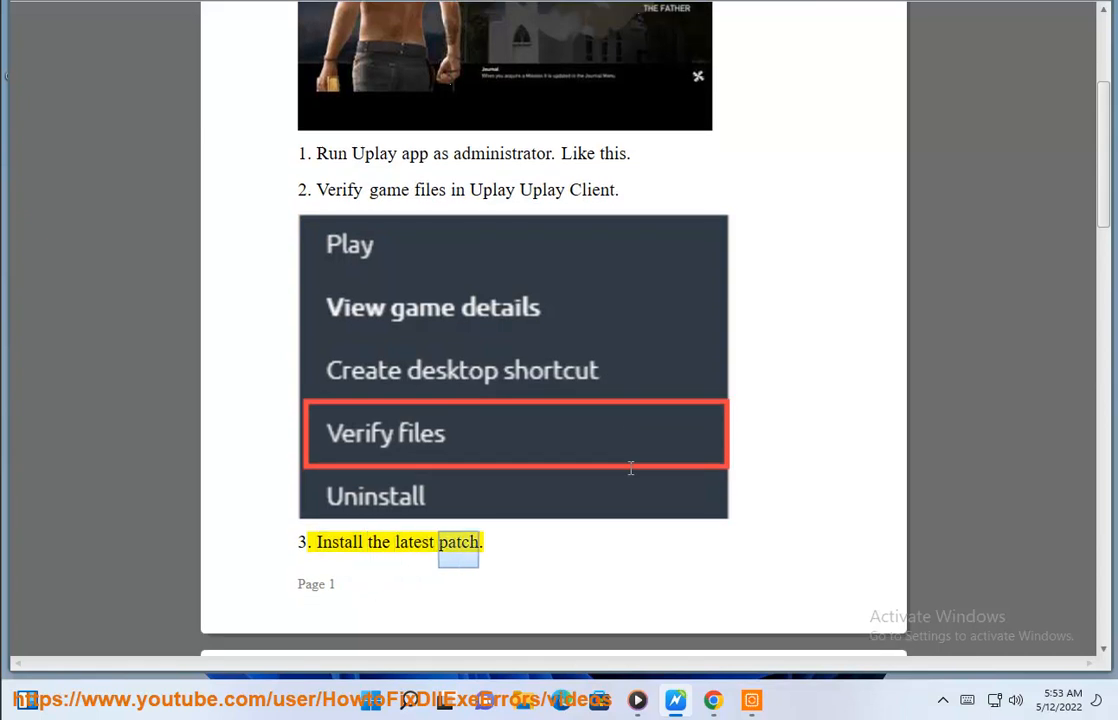
pyautogui.scroll(-3)
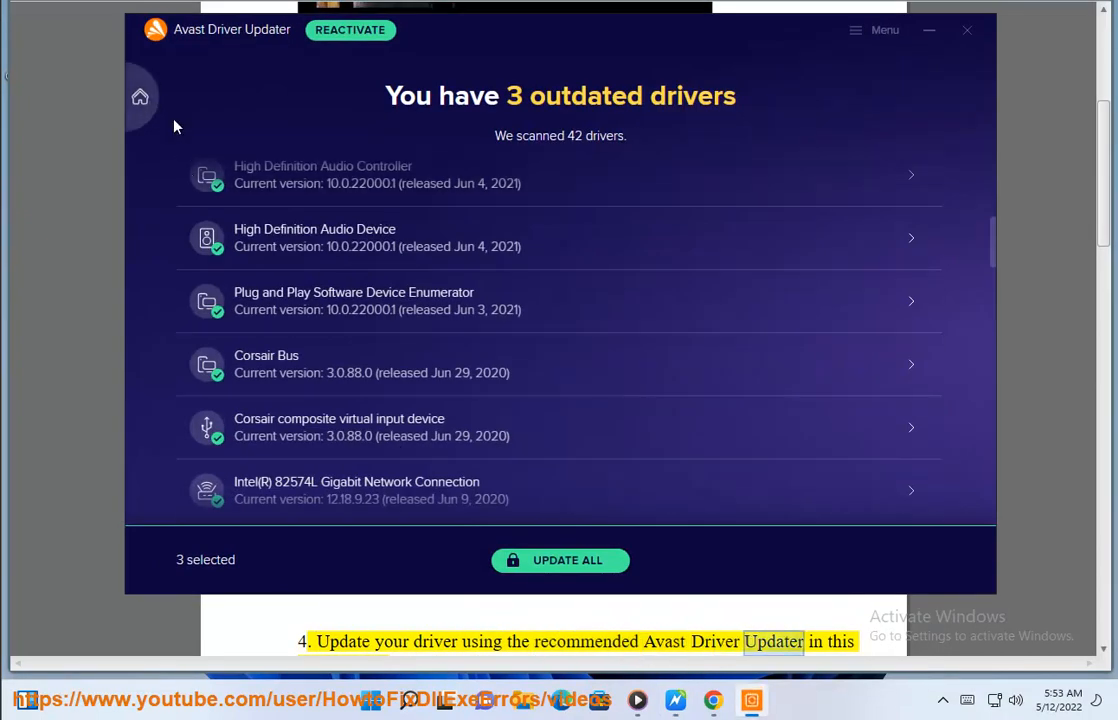
# Close the Avast Driver Updater results and return to the guide at step 4
pyautogui.click(560, 560)
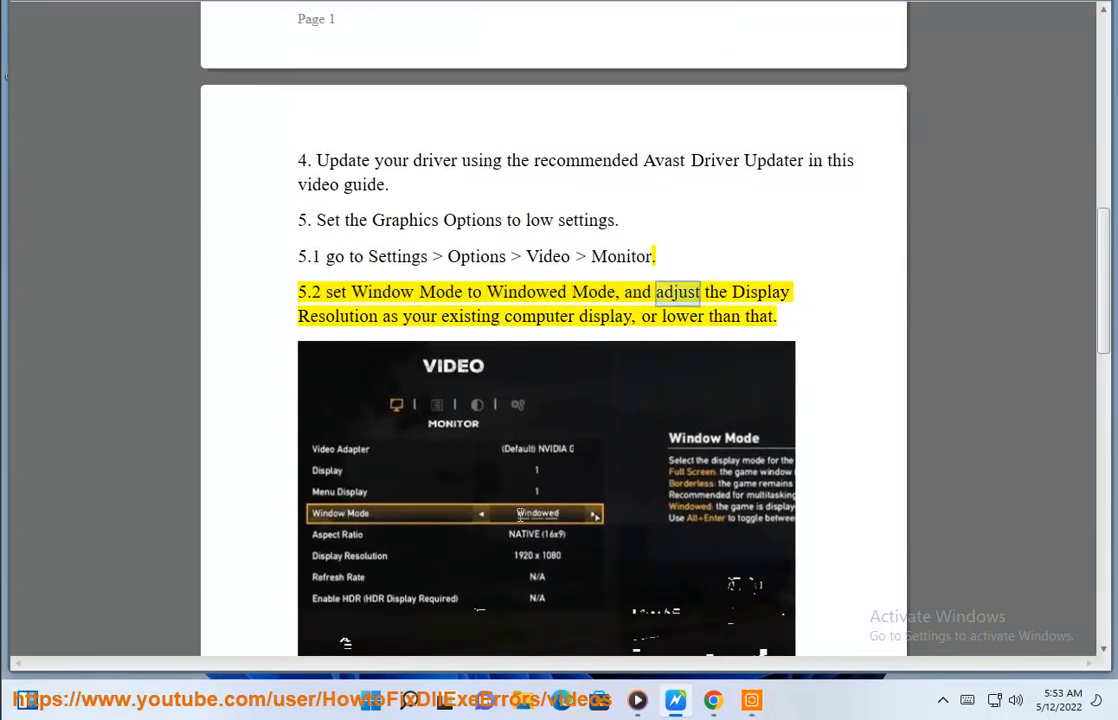
# Highlight the display resolution advice in step 5.2 and bring up the Start menu
pyautogui.doubleClick(604, 316)
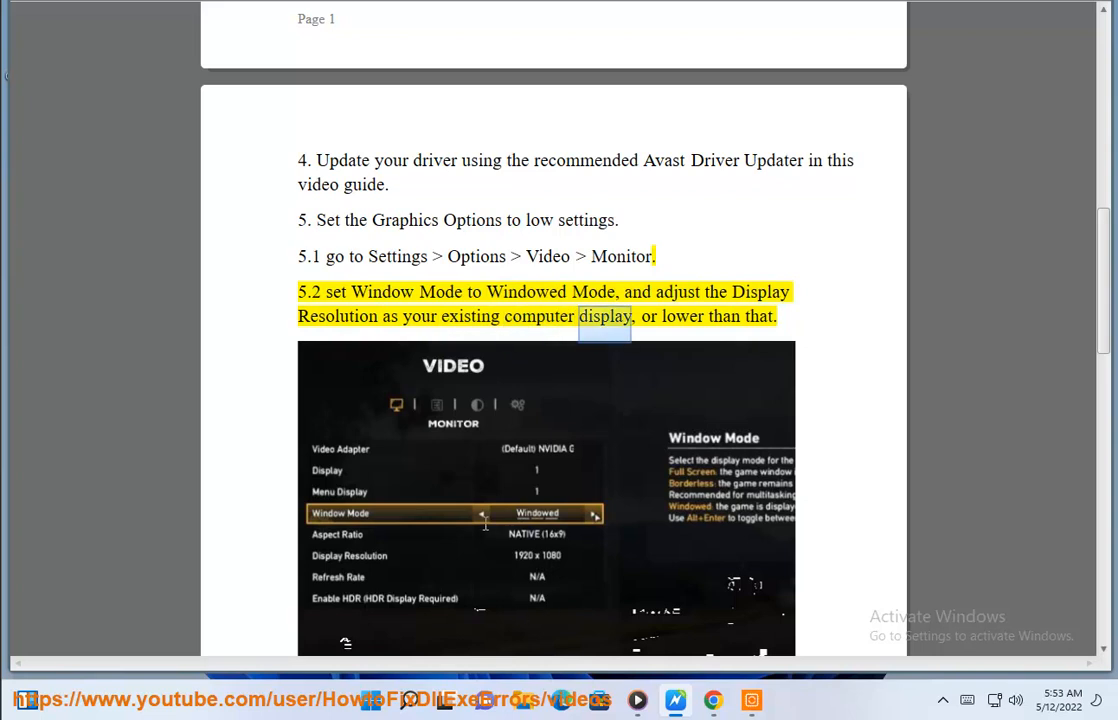
pyautogui.scroll(-3)
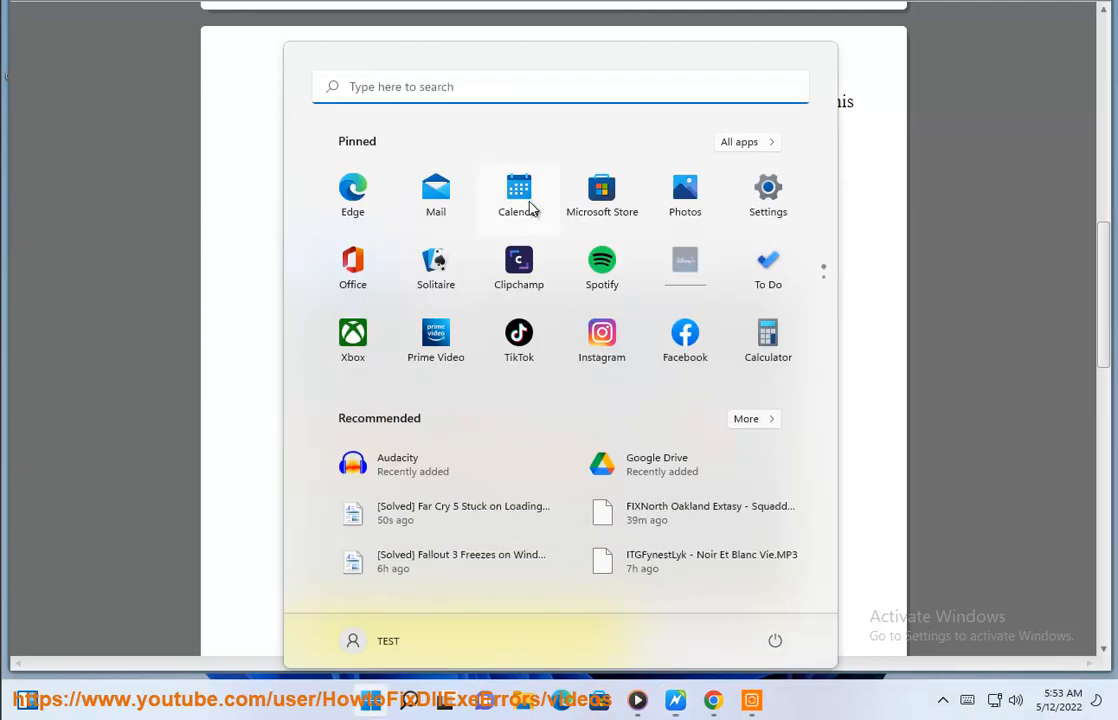
# Open Windows Settings to the System Display page, then return to the guide at step 5.3
pyautogui.click(768, 192)
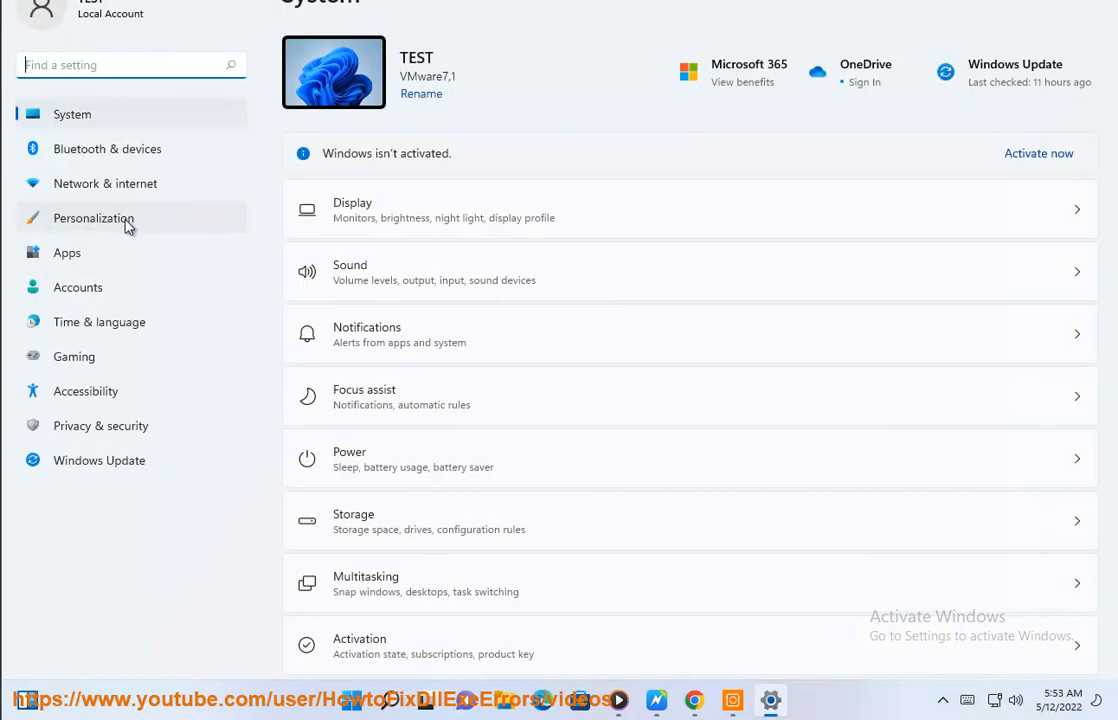
pyautogui.moveTo(808, 224)
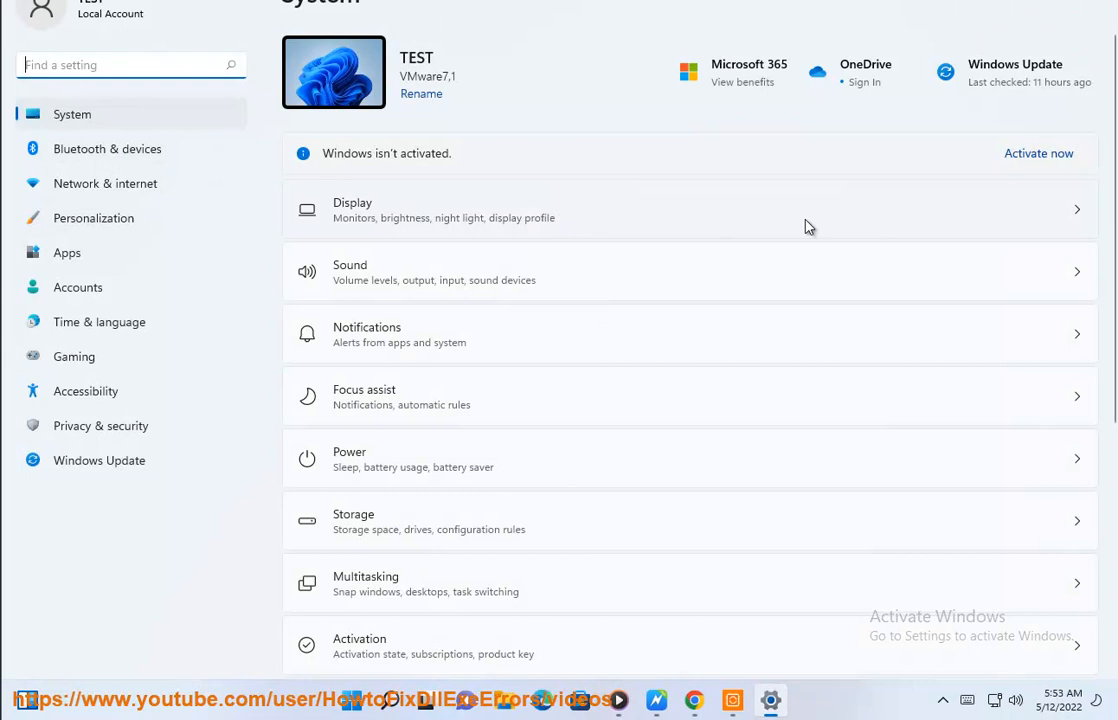
pyautogui.click(688, 210)
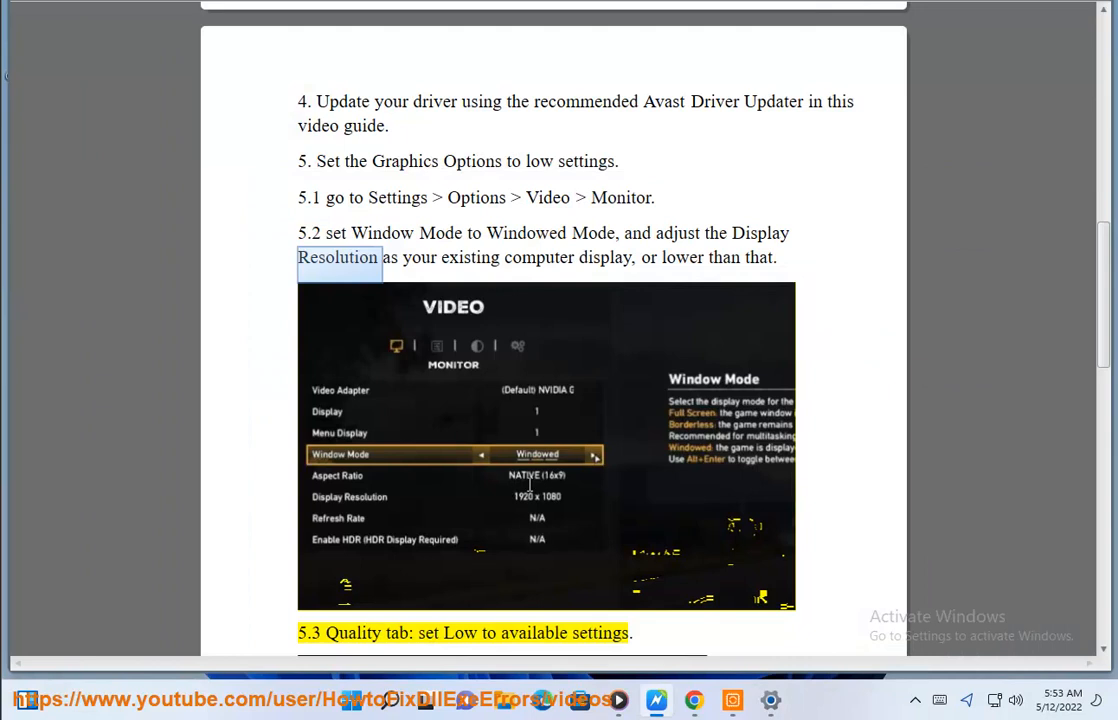
# Scroll past steps 5.3 and 5.4 on V-Sync to step 6, Stop overclocking
pyautogui.scroll(-3)
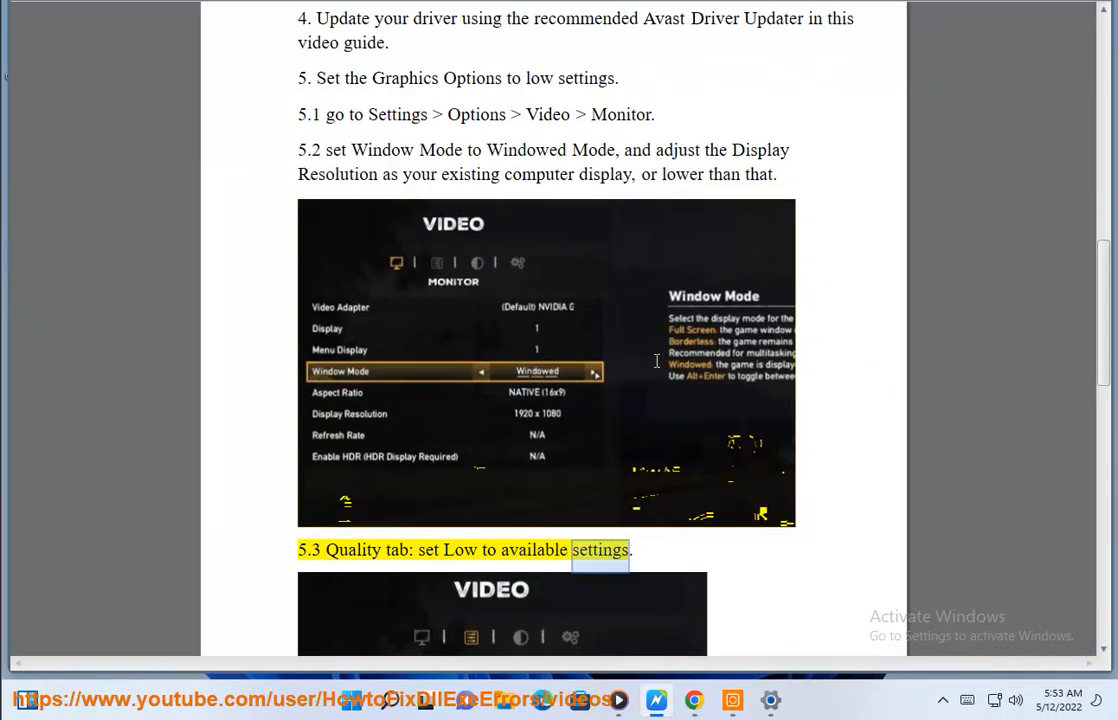
pyautogui.scroll(-3)
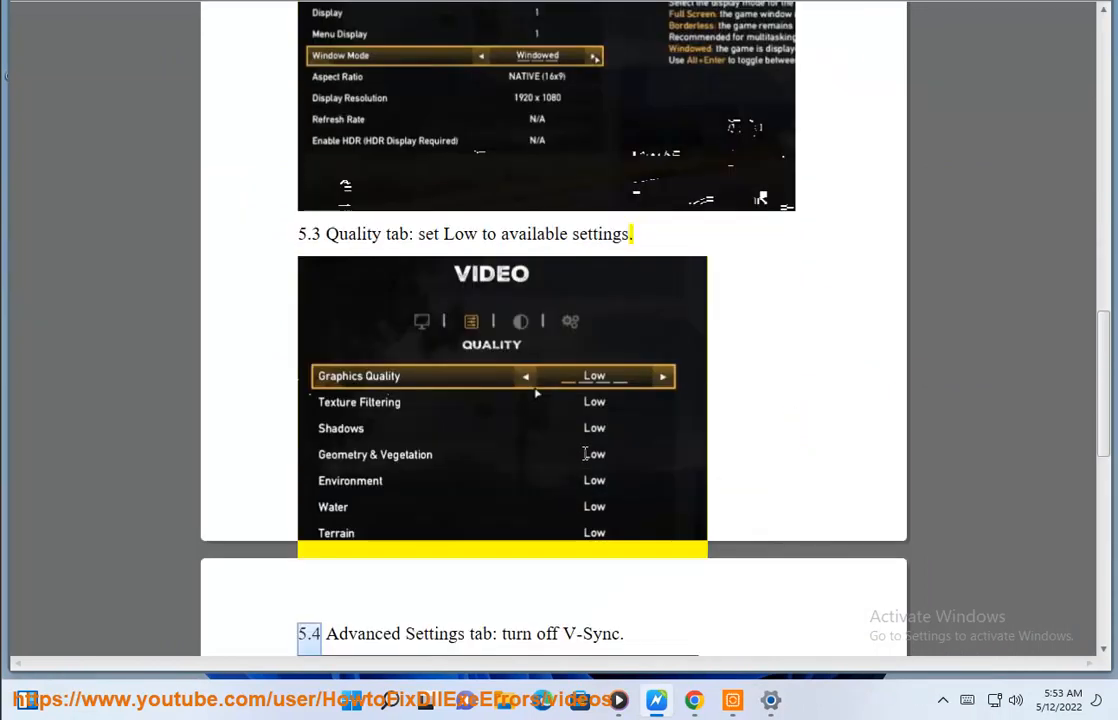
pyautogui.scroll(-3)
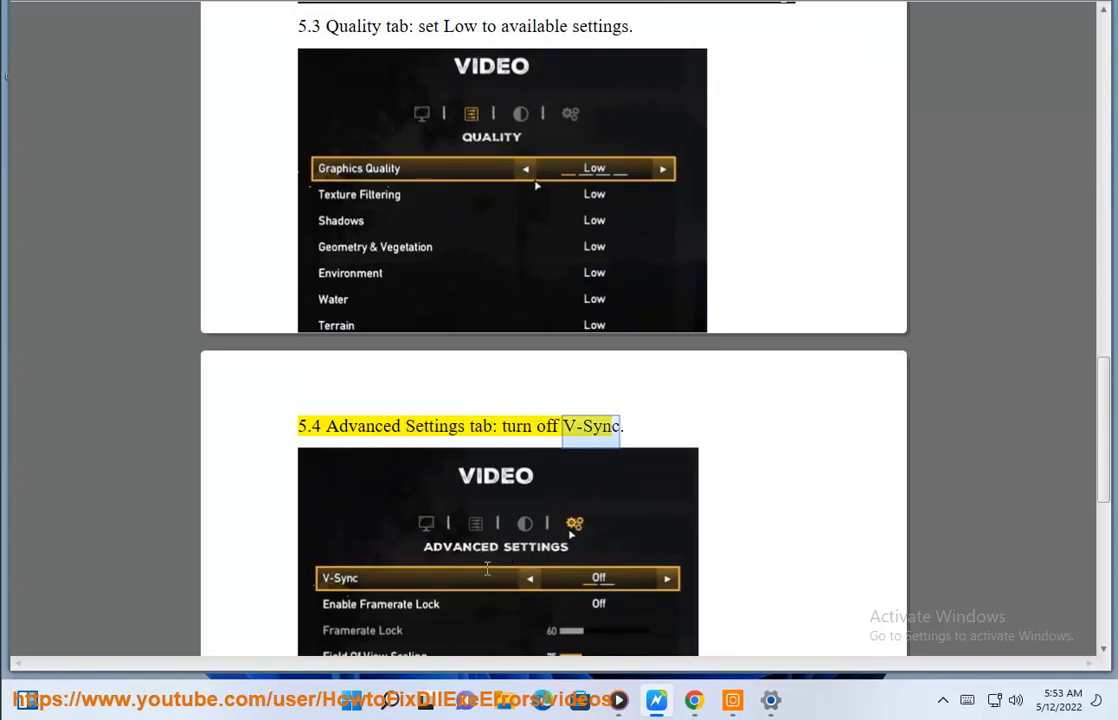
pyautogui.scroll(-3)
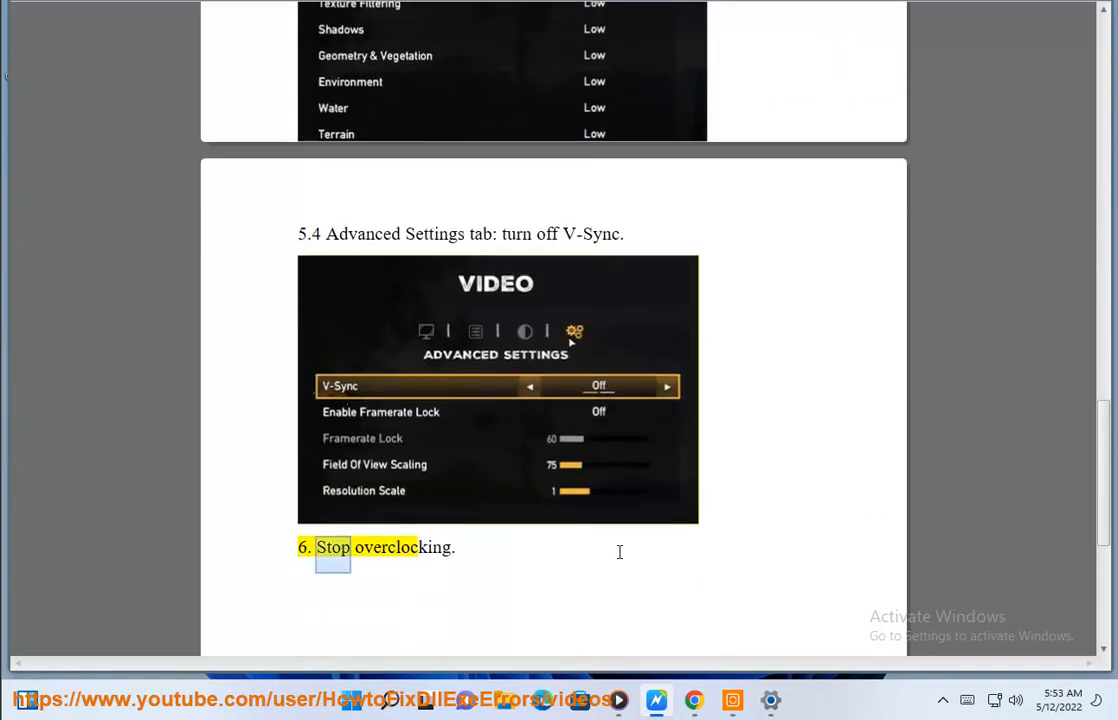